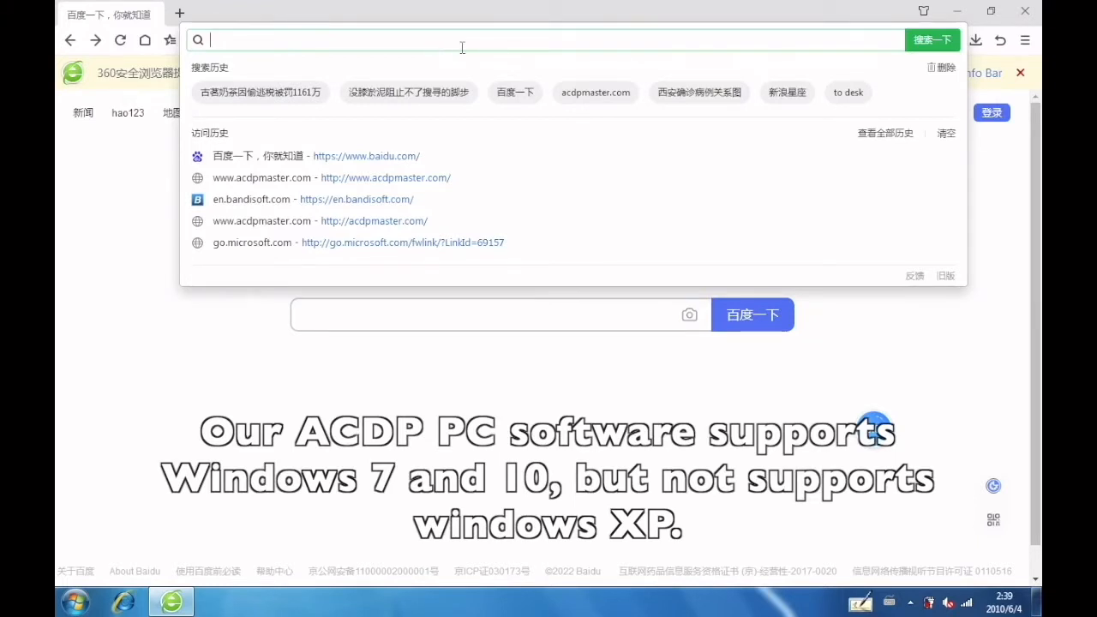
mouse_move(486, 62)
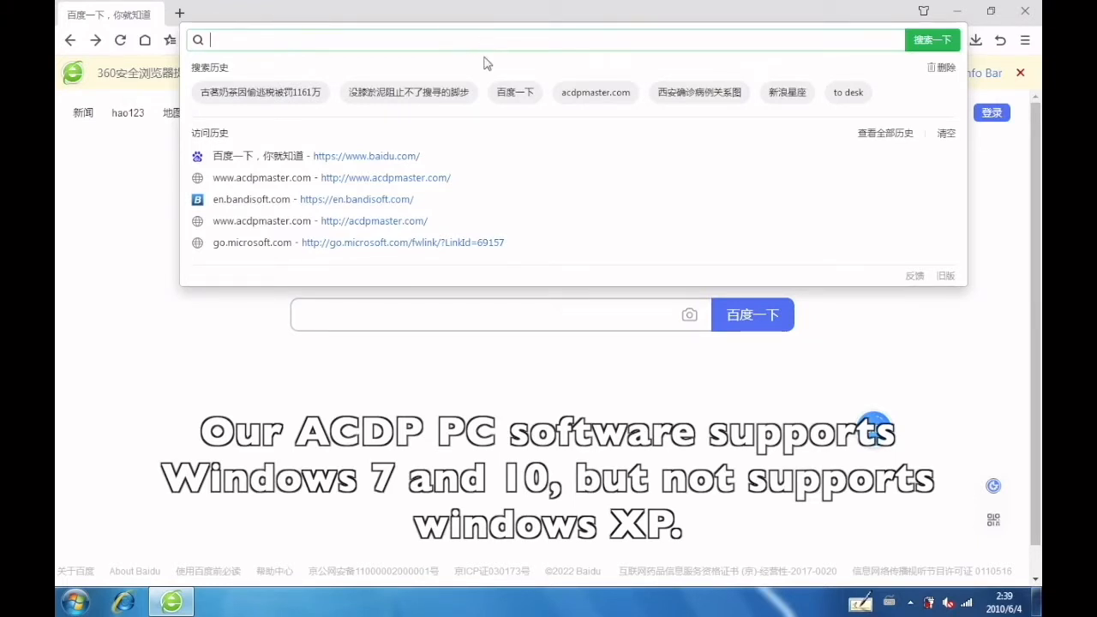
type("www.acdpmaster.com/")
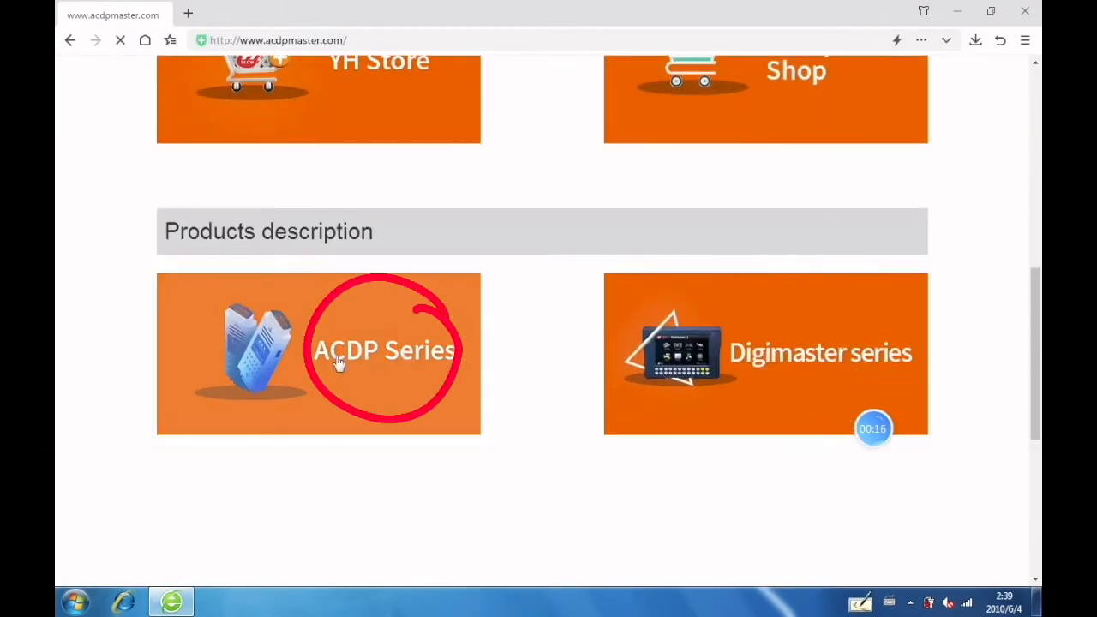
- From the ACDP Series download page, save PC-ACDP-1.0.50-EN.zip to drive E
left_click(384, 350)
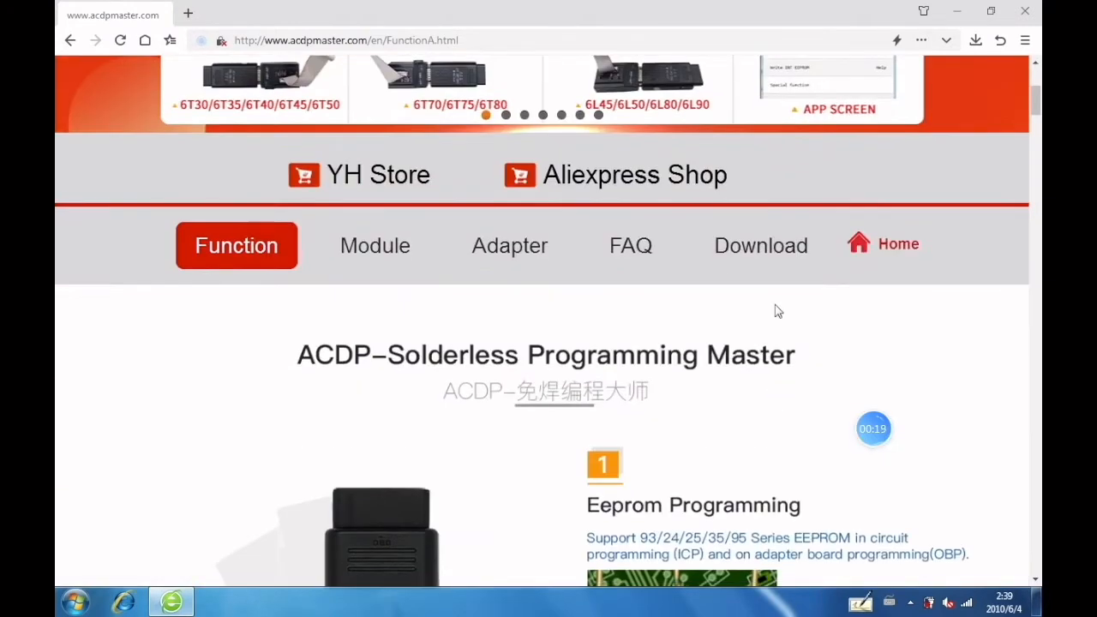
left_click(760, 245)
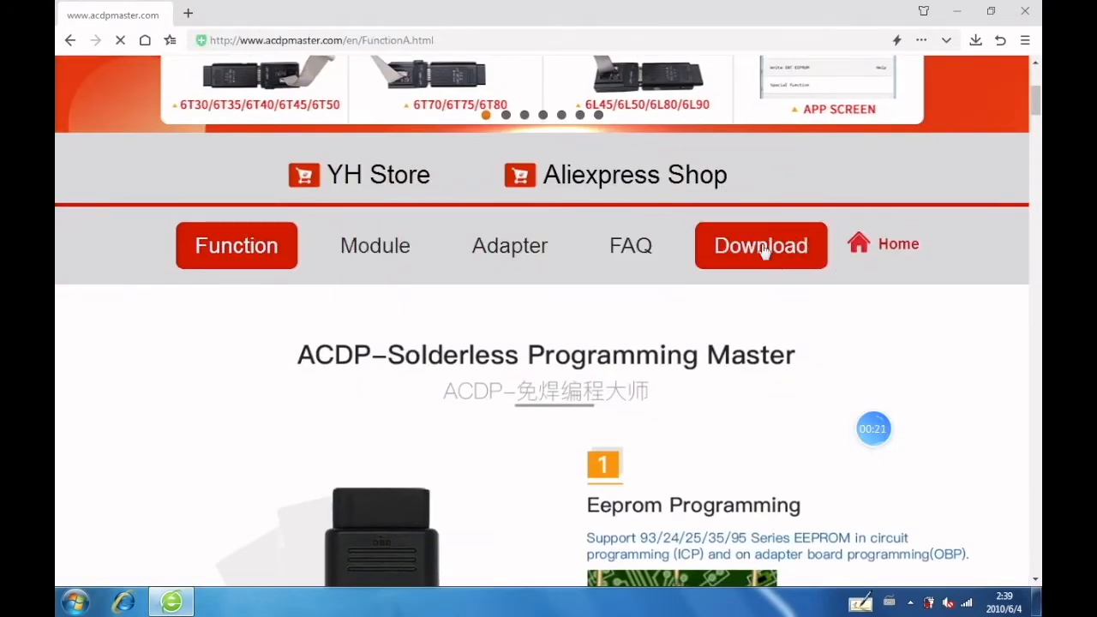
left_click(760, 243)
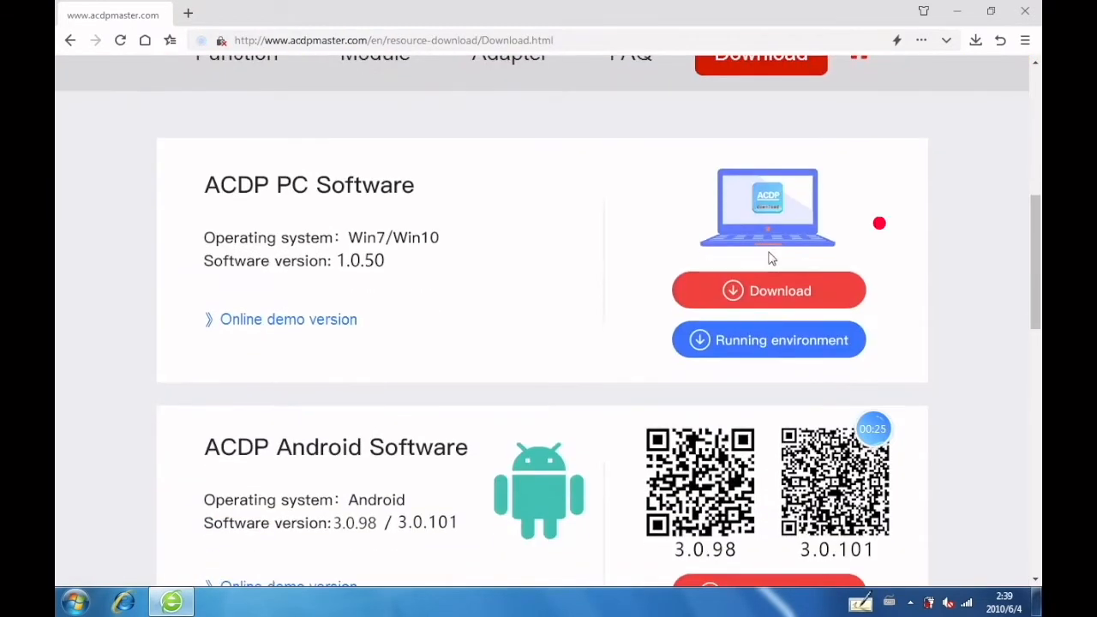
left_click(768, 291)
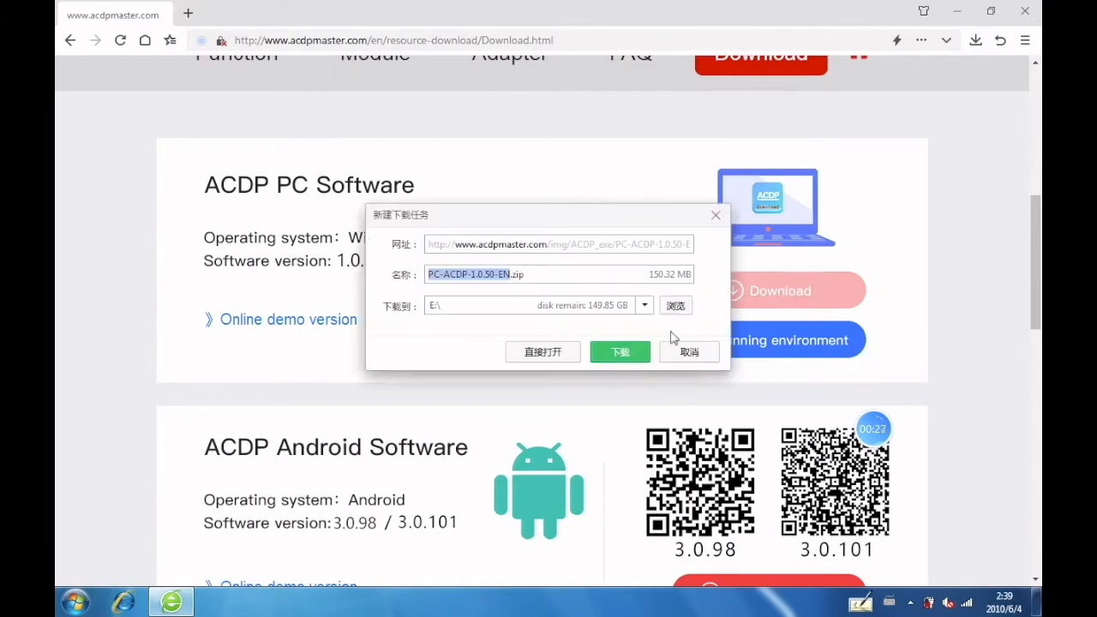
left_click(621, 353)
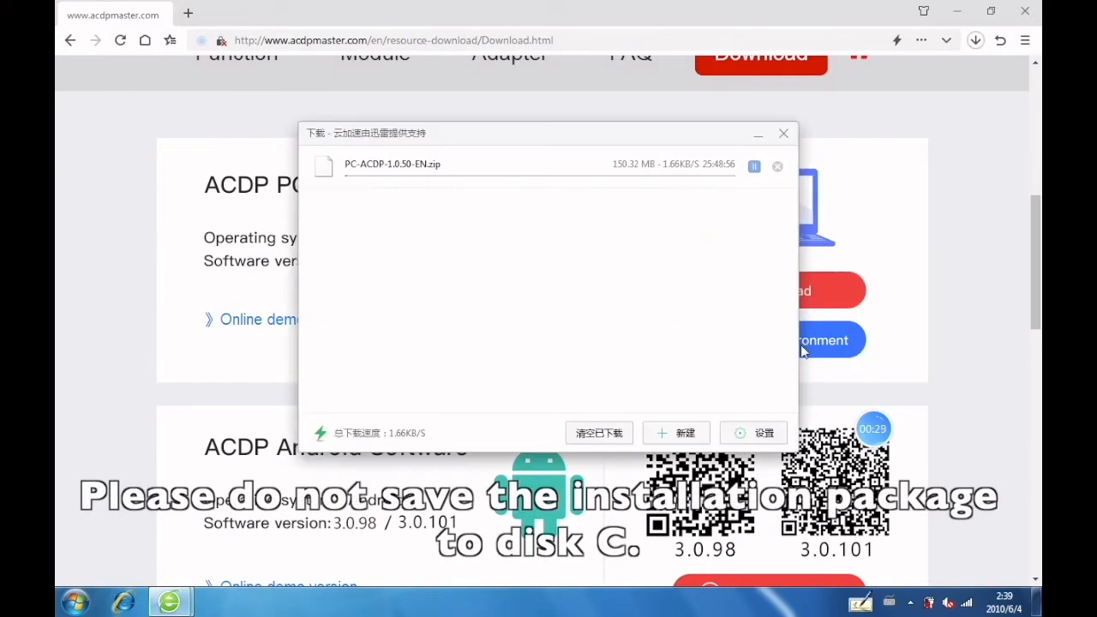
- Download runtime.rar to drive E as well and view the downloads folder
left_click(675, 432)
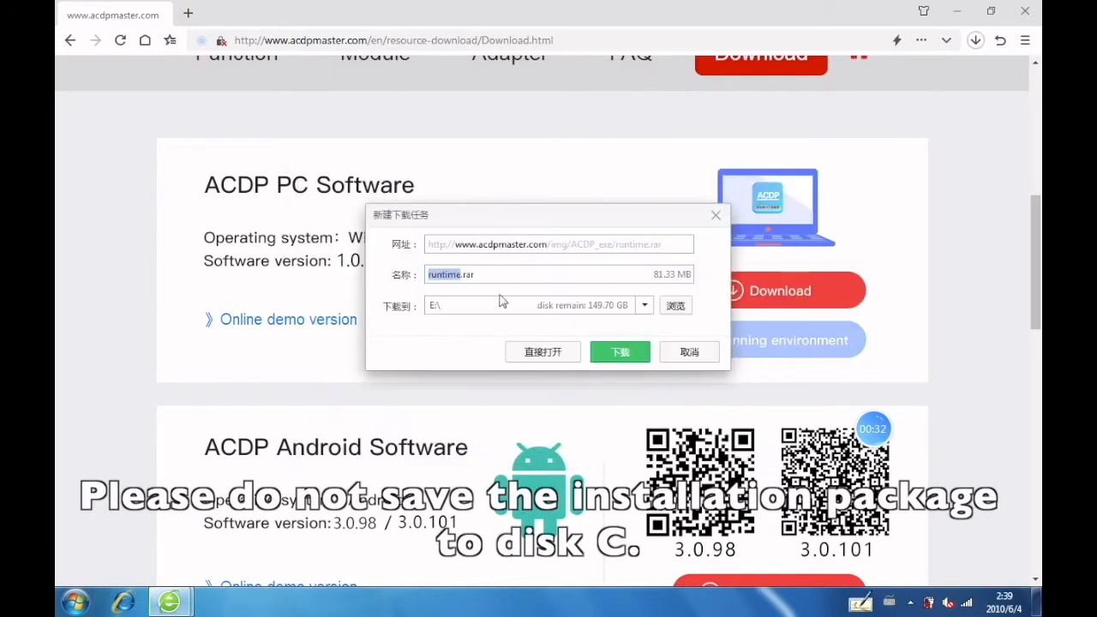
left_click(620, 353)
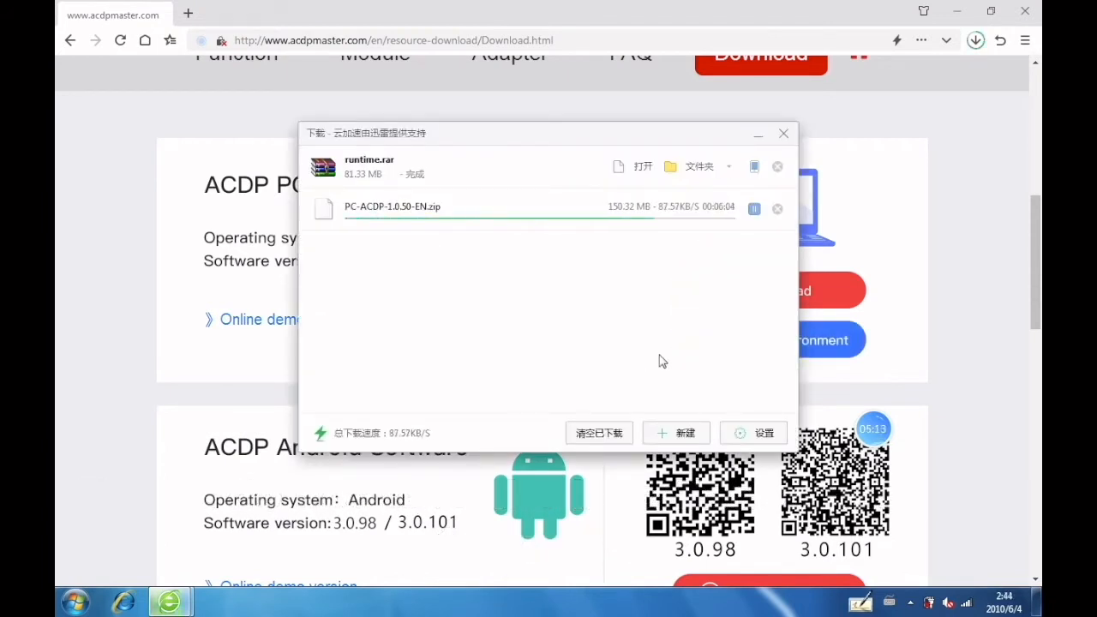
left_click(699, 167)
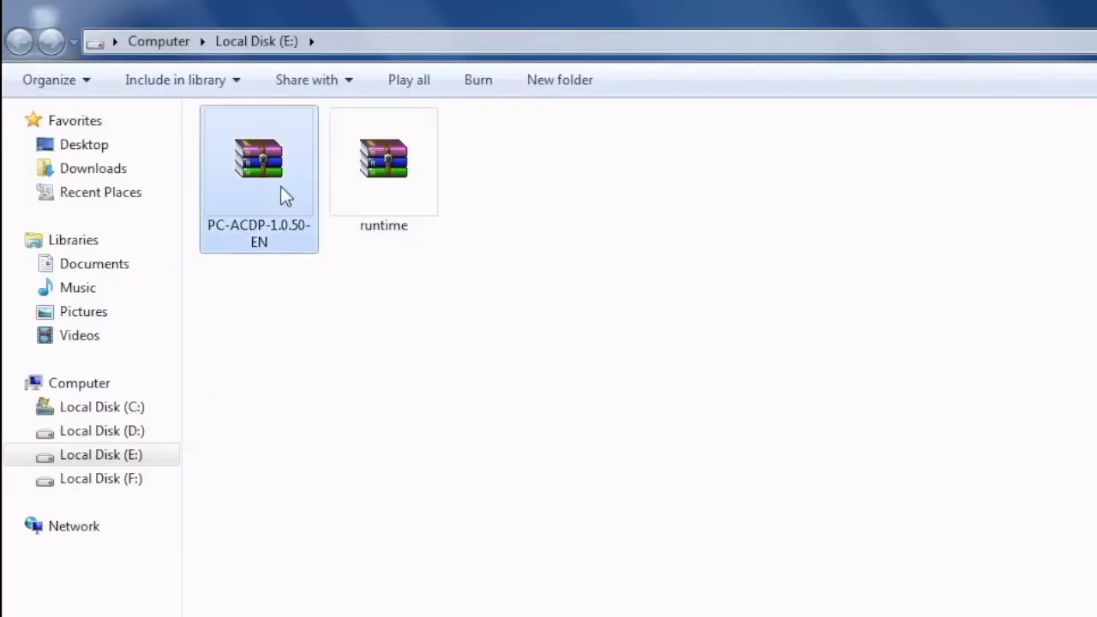
- Extract PC-ACDP-1.0.50-EN.zip into a same-named folder and locate the PC-ACDP program inside
right_click(259, 162)
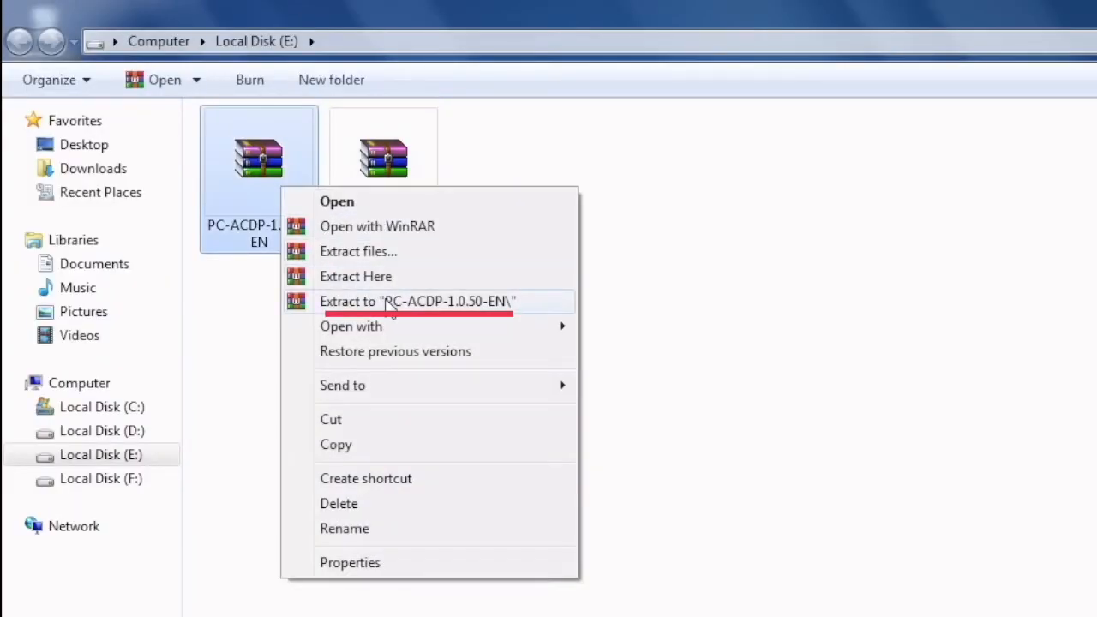
left_click(418, 302)
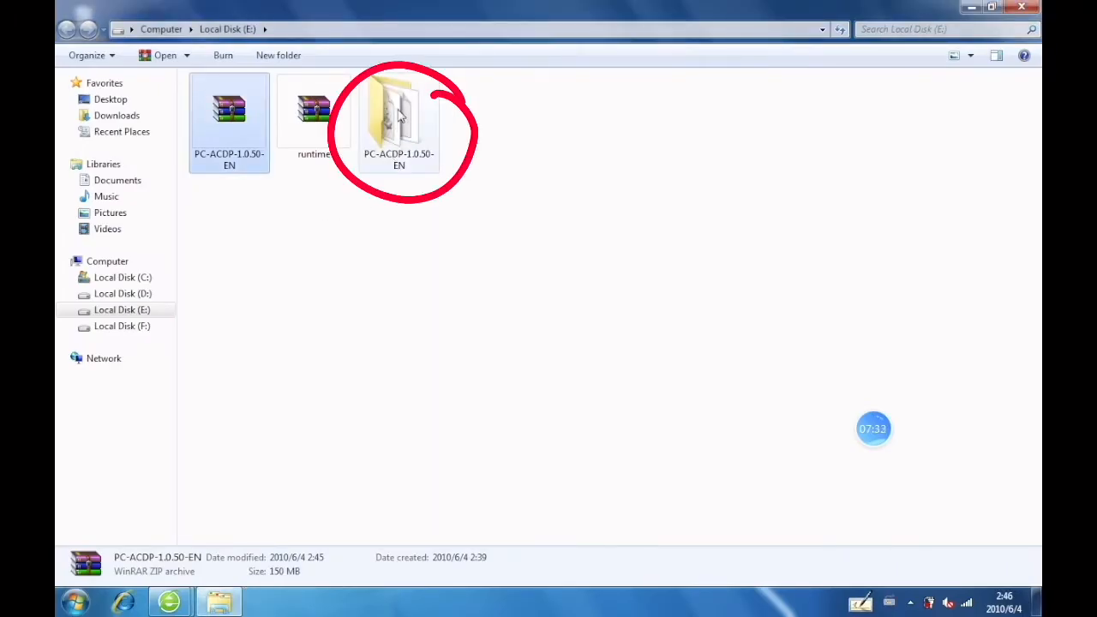
double_click(397, 112)
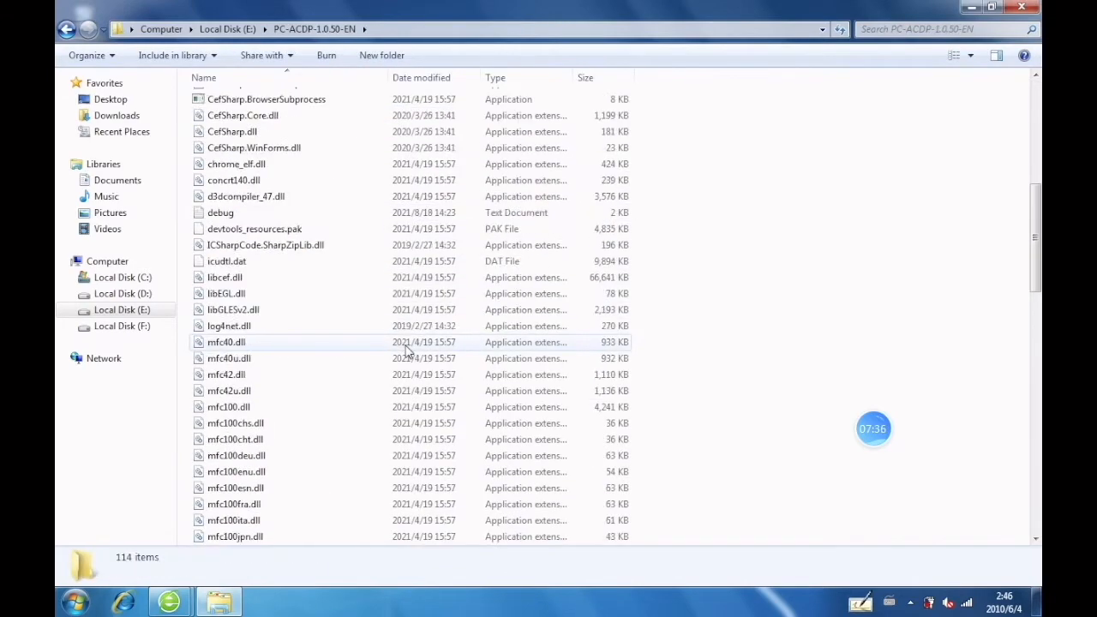
scroll("down", 3)
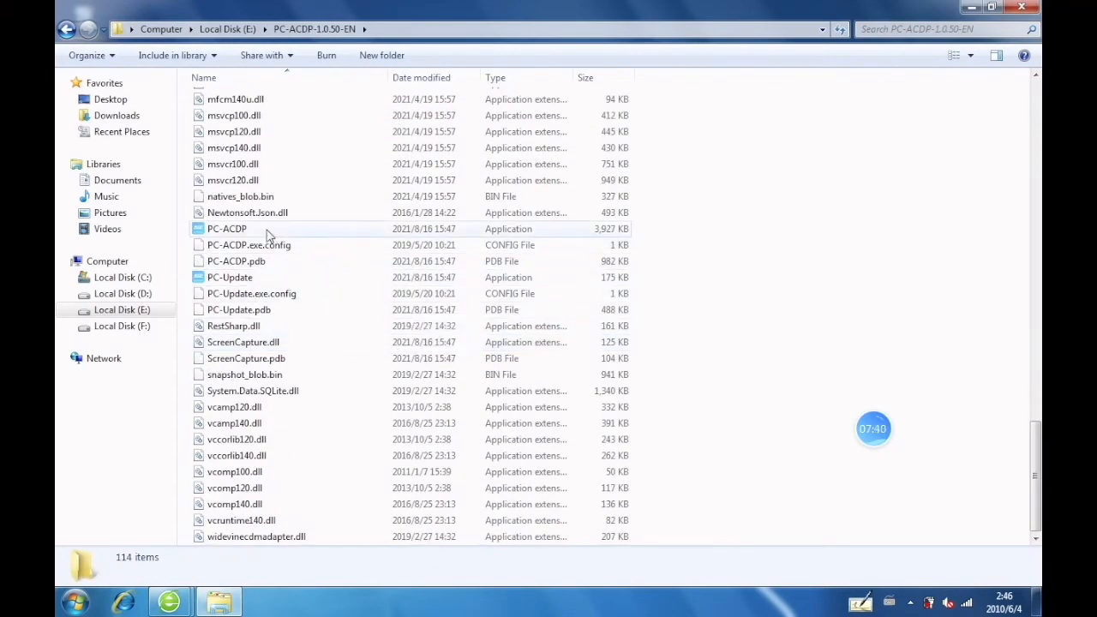
right_click(226, 229)
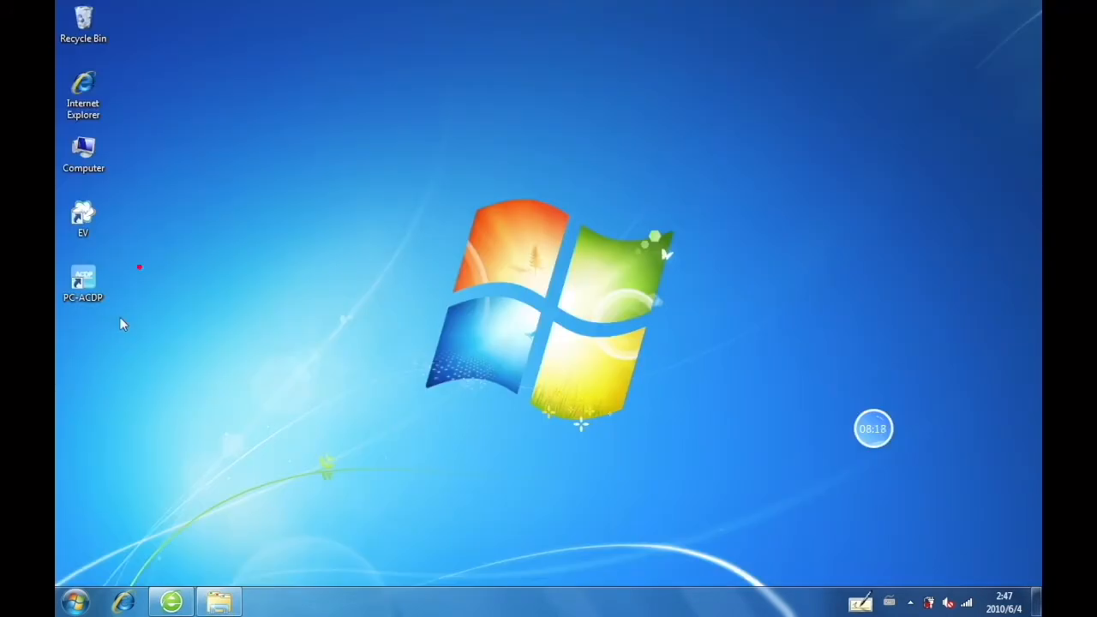
- Run the PC-ACDP desktop shortcut as administrator and dismiss the .NET Framework 4.0 error
right_click(82, 282)
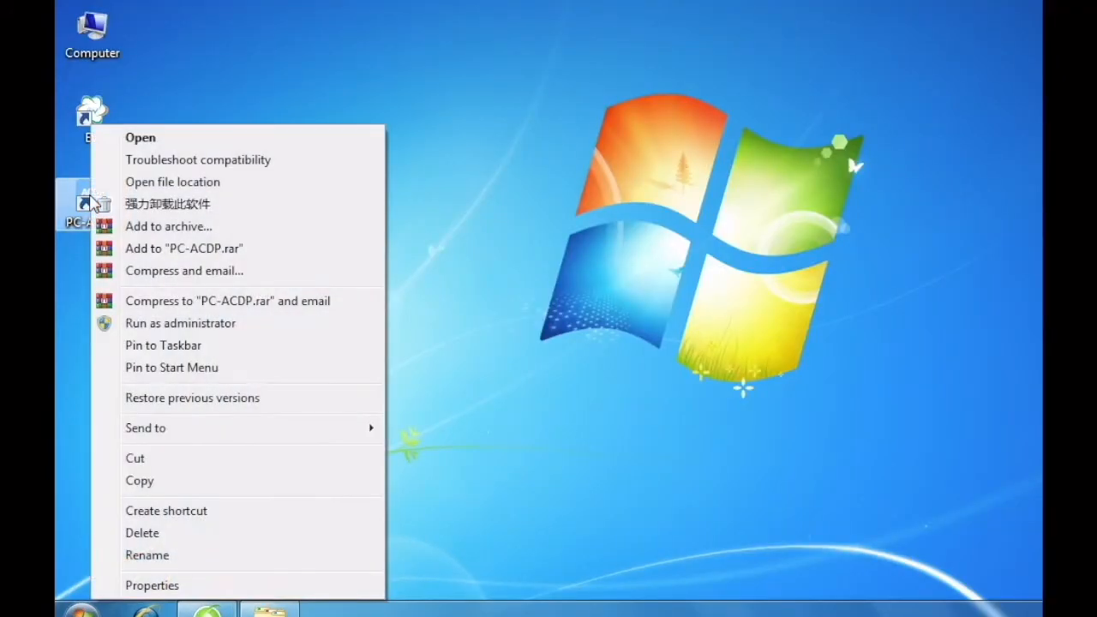
mouse_move(180, 322)
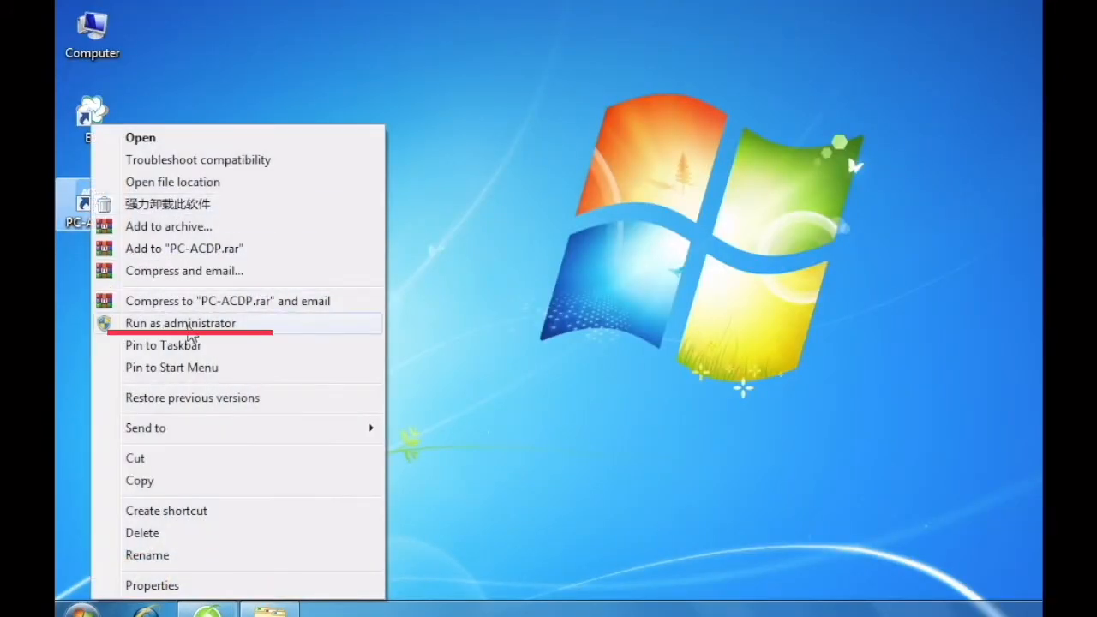
left_click(180, 322)
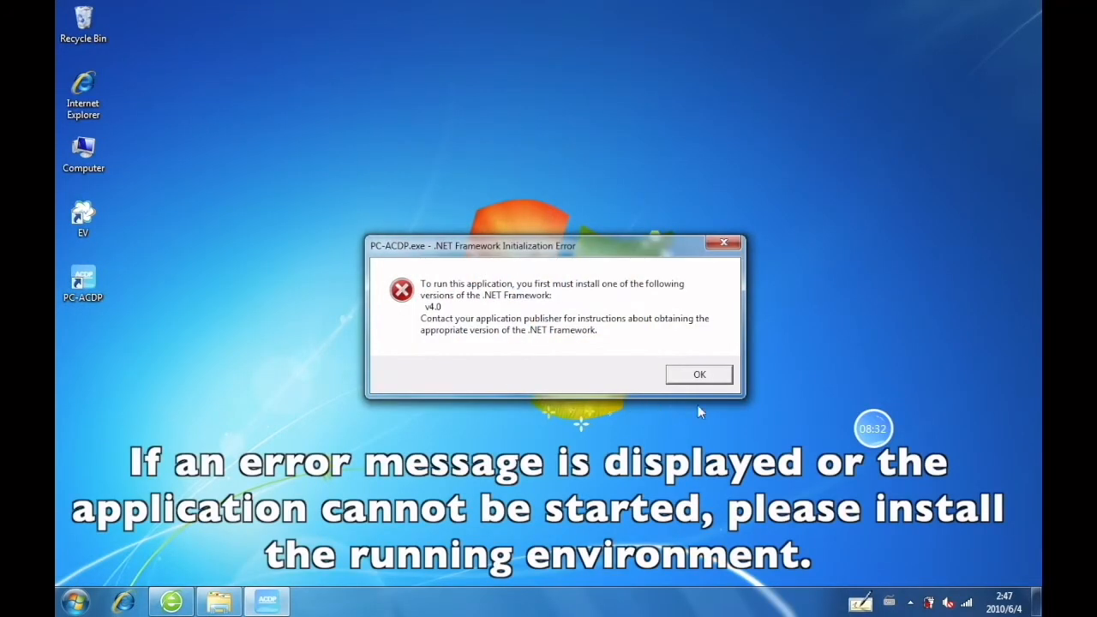
mouse_move(707, 398)
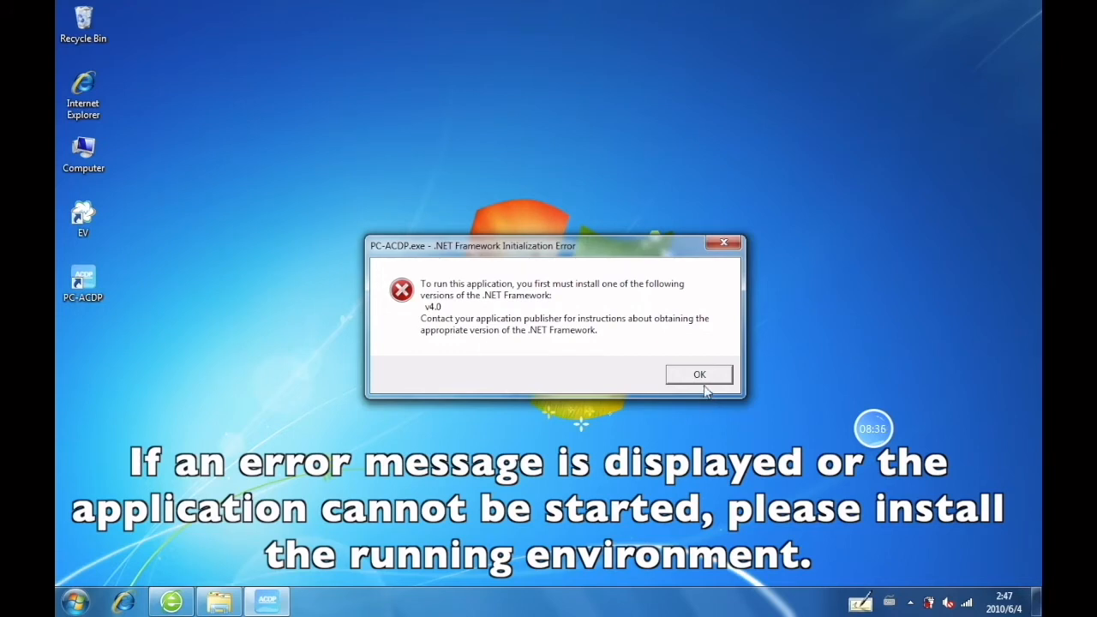
left_click(699, 373)
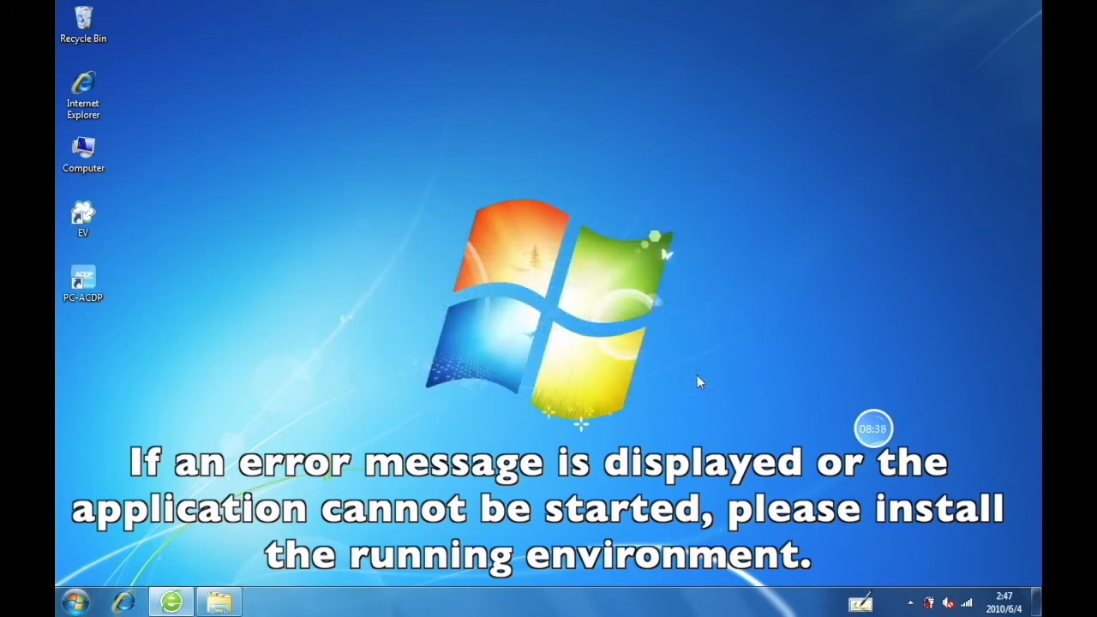
- Extract runtime.rar into a runtime folder and start the .NET Framework 4.5.2 installer from it
right_click(479, 154)
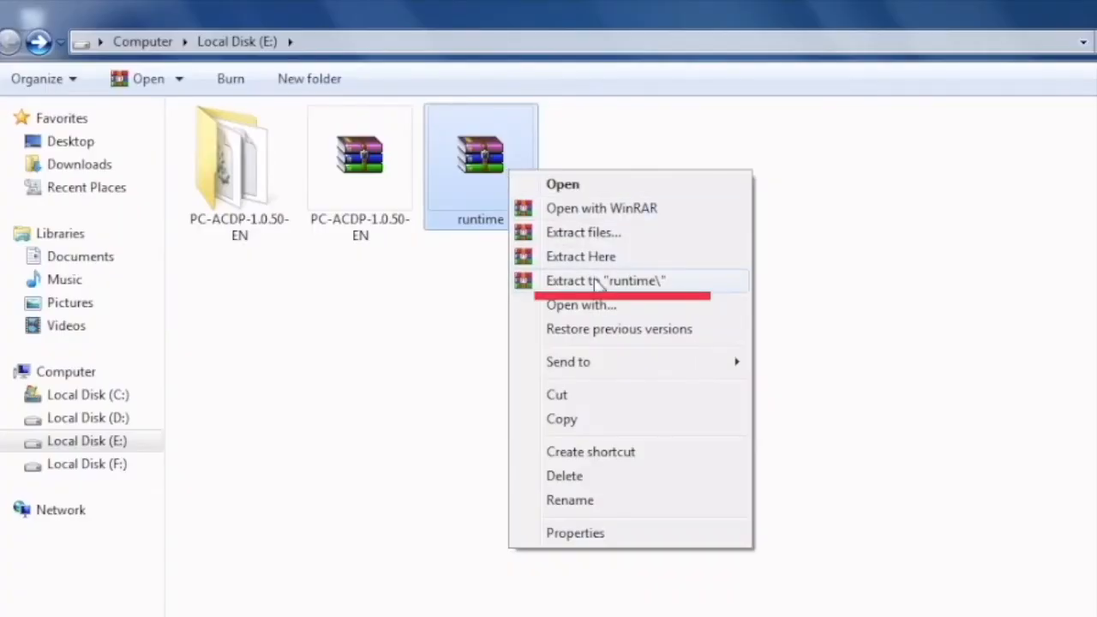
left_click(603, 281)
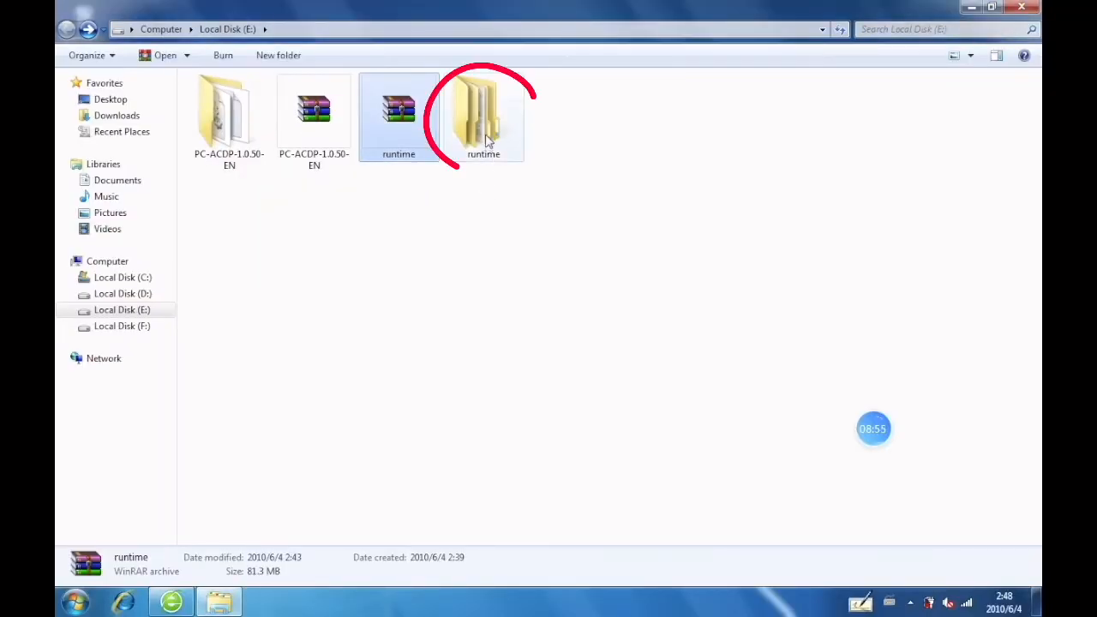
double_click(483, 111)
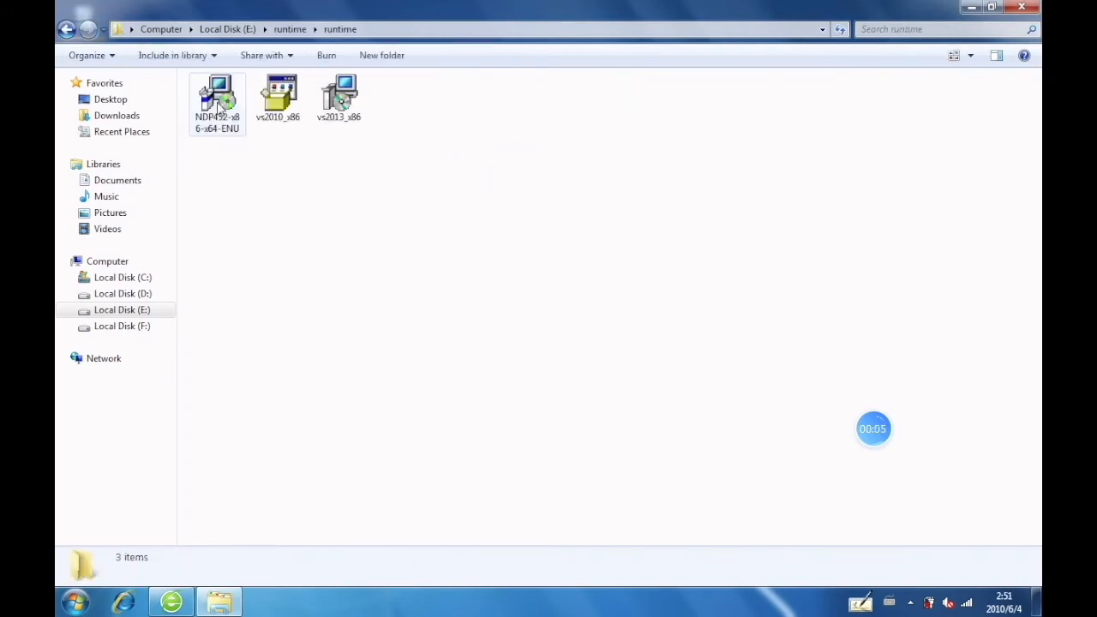
double_click(216, 96)
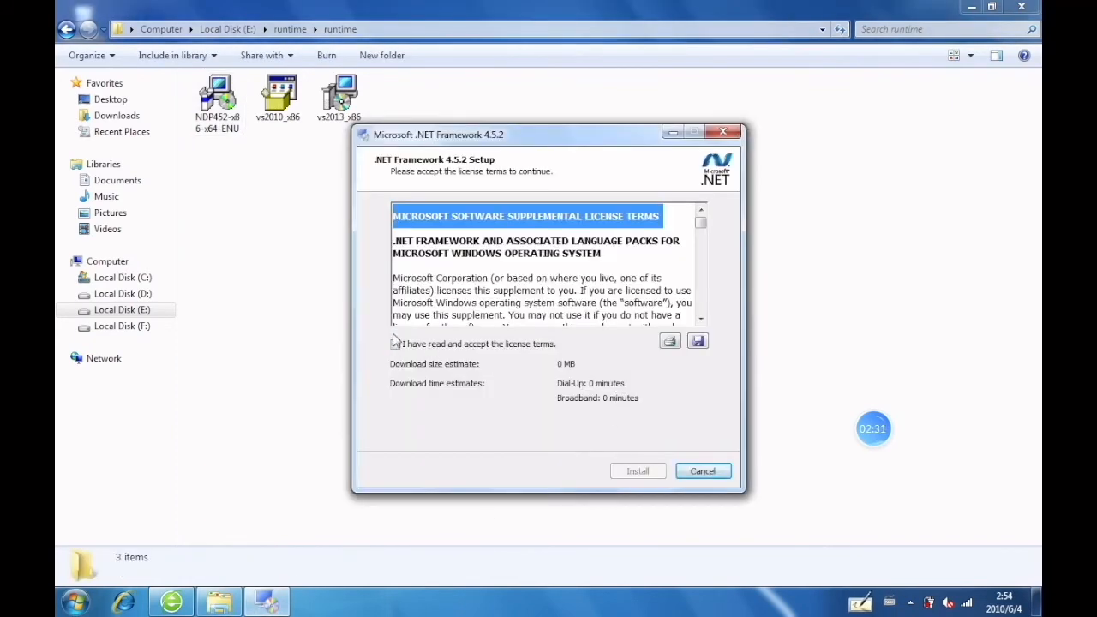
- Accept the license, install .NET Framework 4.5.2 and finish the setup
left_click(638, 470)
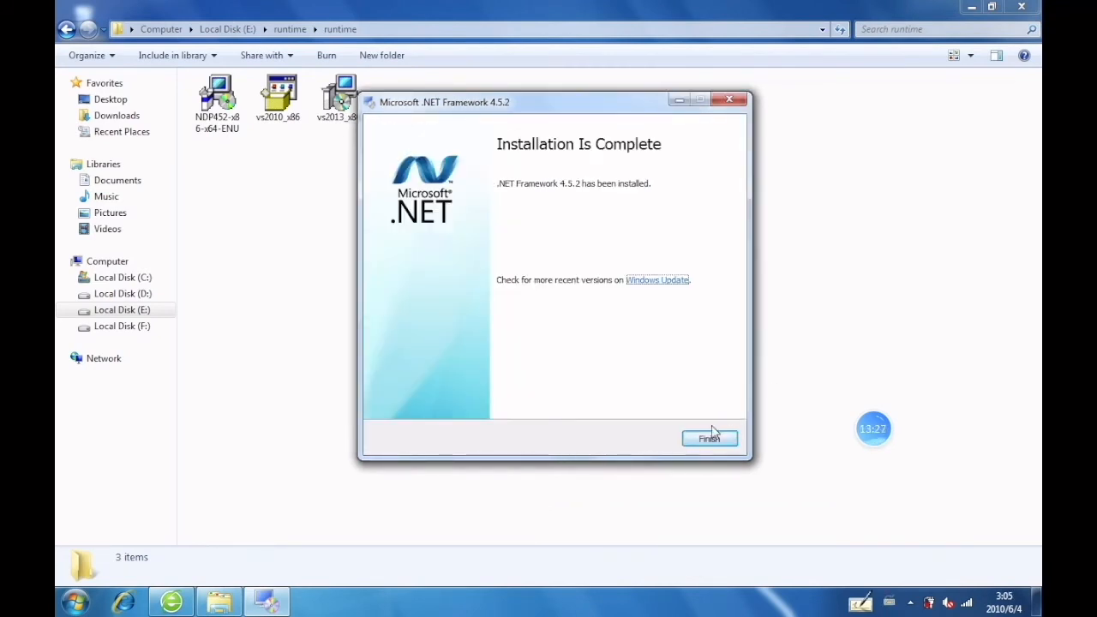
left_click(710, 438)
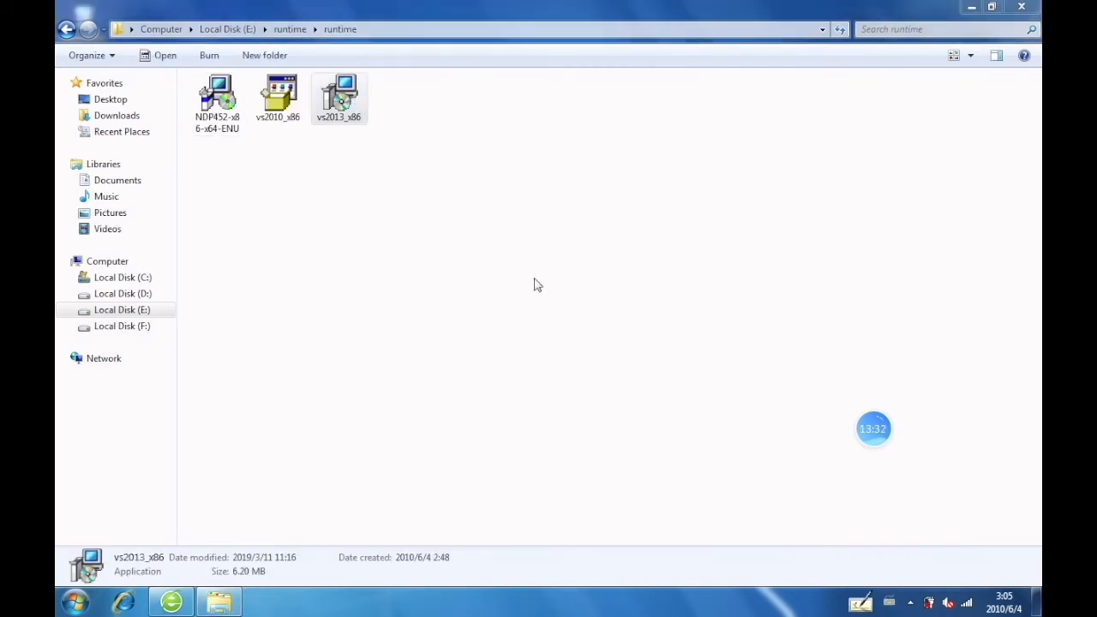
- Install Visual C++ 2013 Redistributable x86 from vs2013_x86 until setup succeeds
double_click(339, 92)
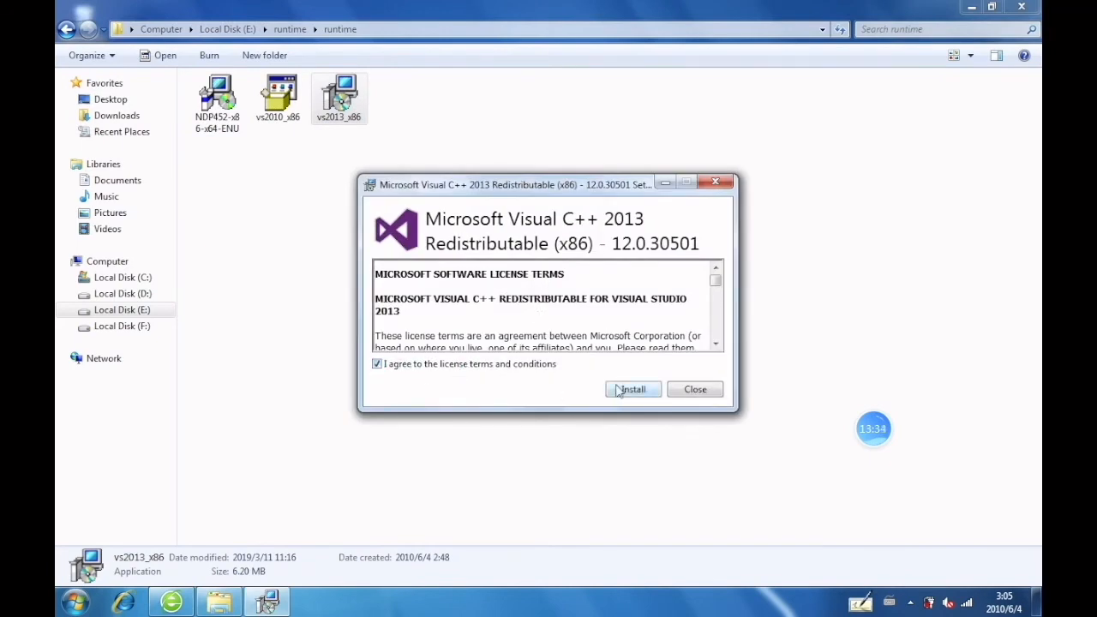
left_click(632, 388)
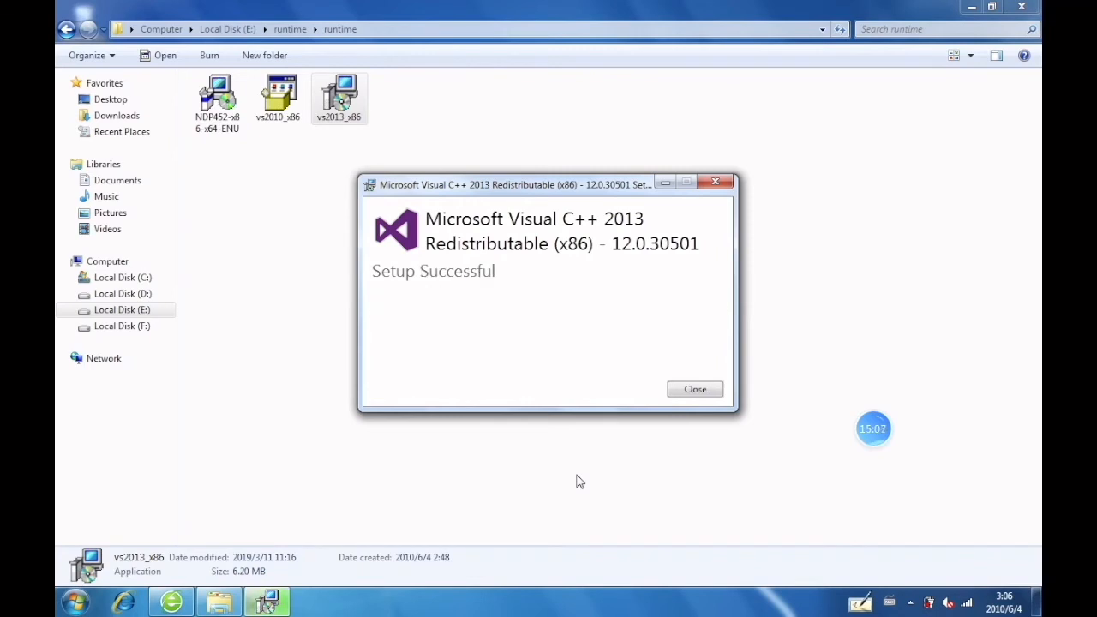
double_click(278, 95)
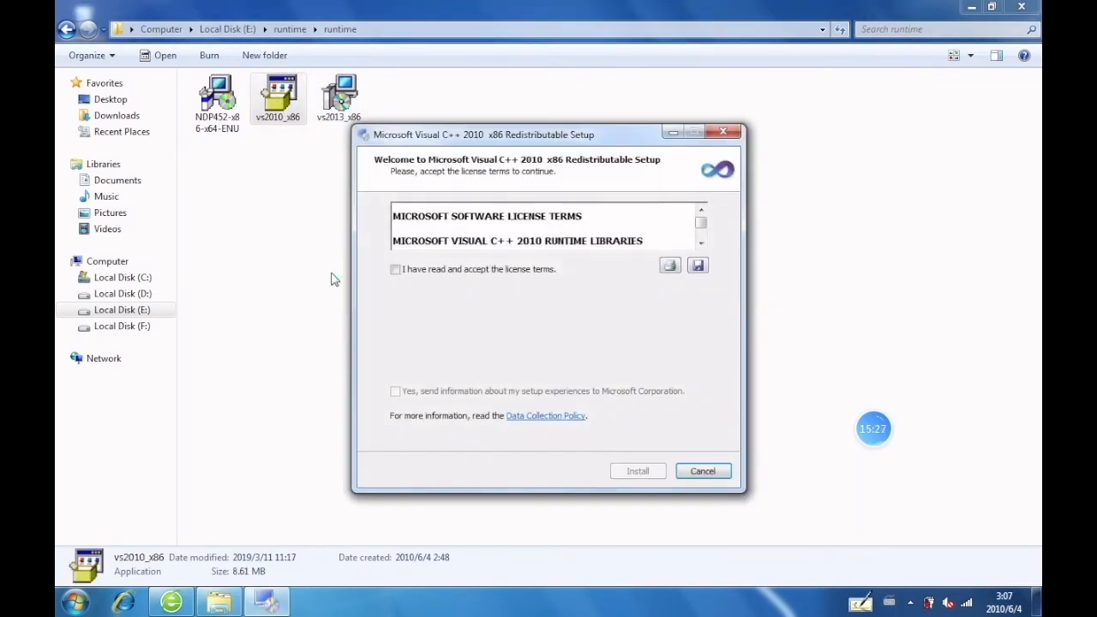
- Accept the license, install Visual C++ 2010 Redistributable x86 and finish the setup
left_click(394, 268)
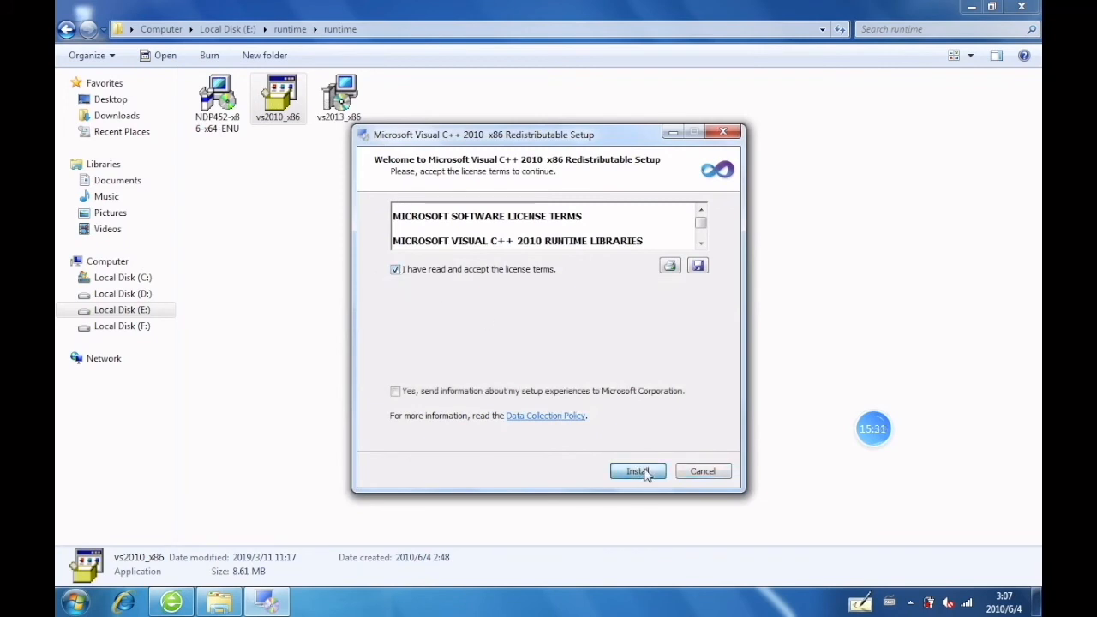
left_click(638, 470)
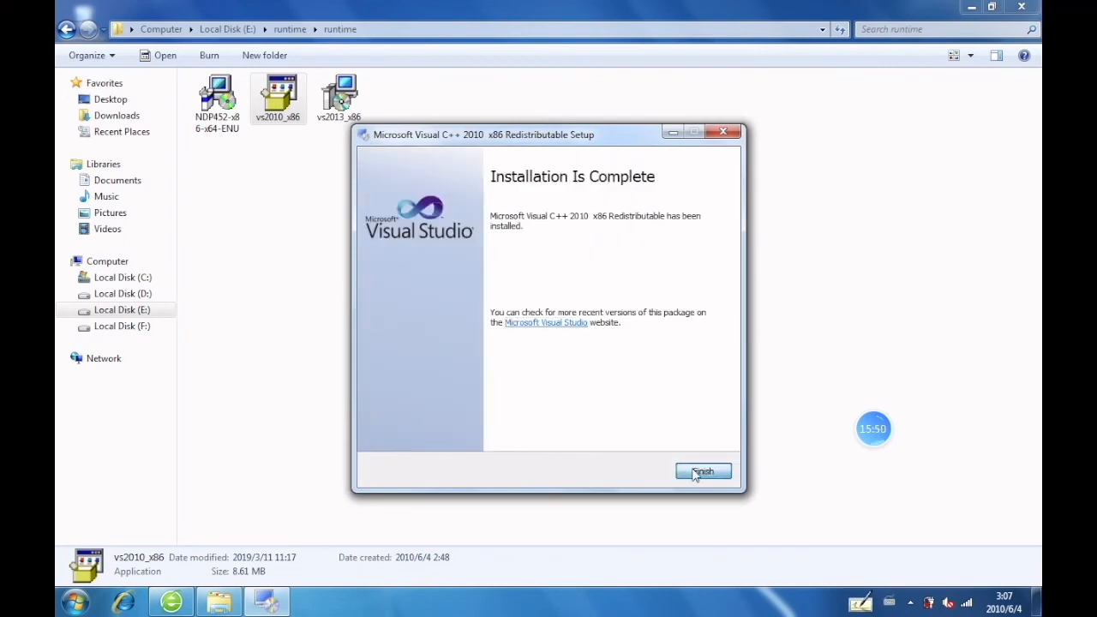
left_click(703, 471)
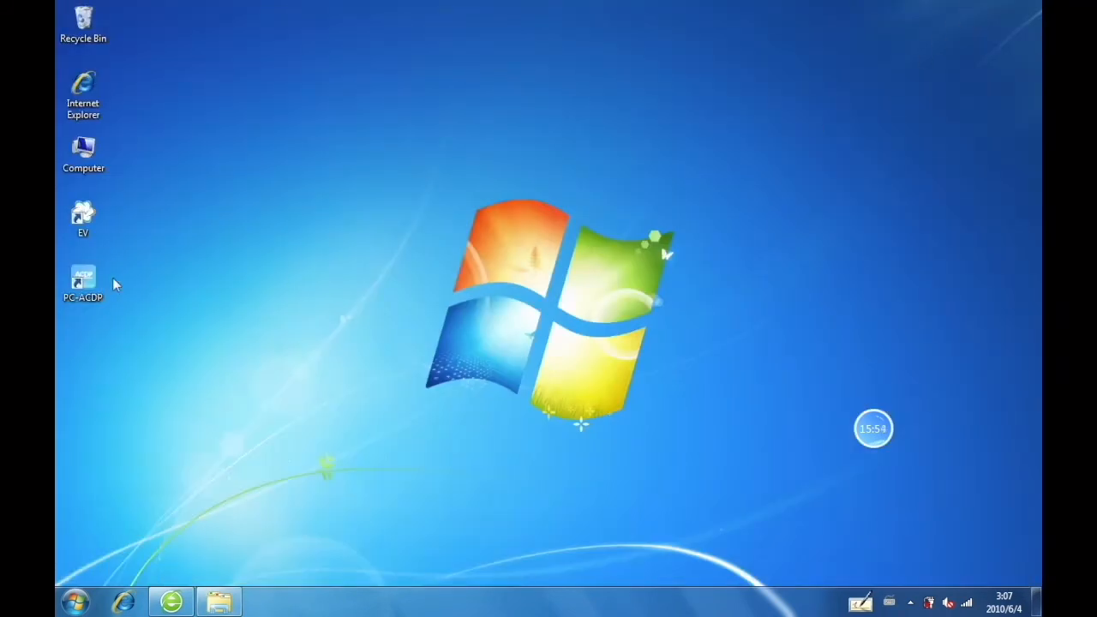
- Run the PC-ACDP shortcut as administrator so Mini ACDP's main window appears
right_click(82, 283)
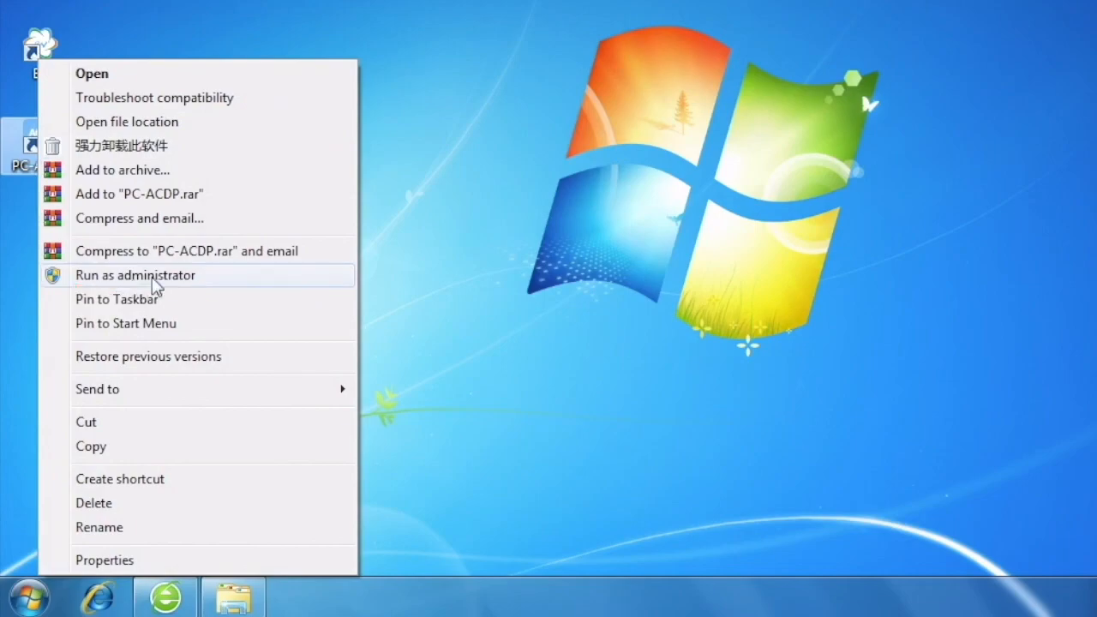
left_click(135, 274)
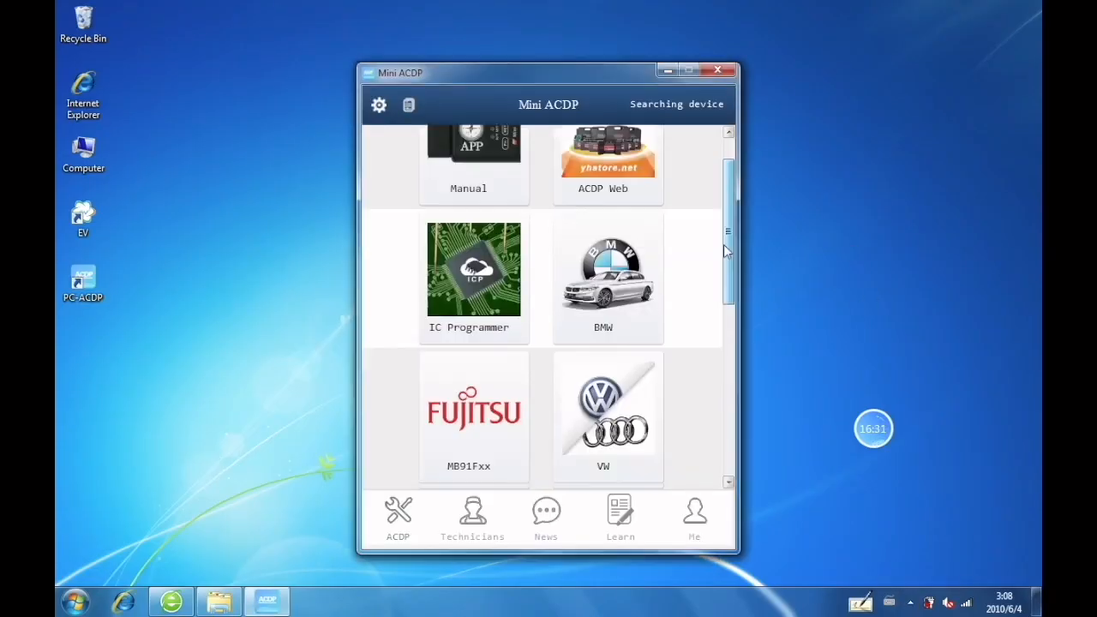